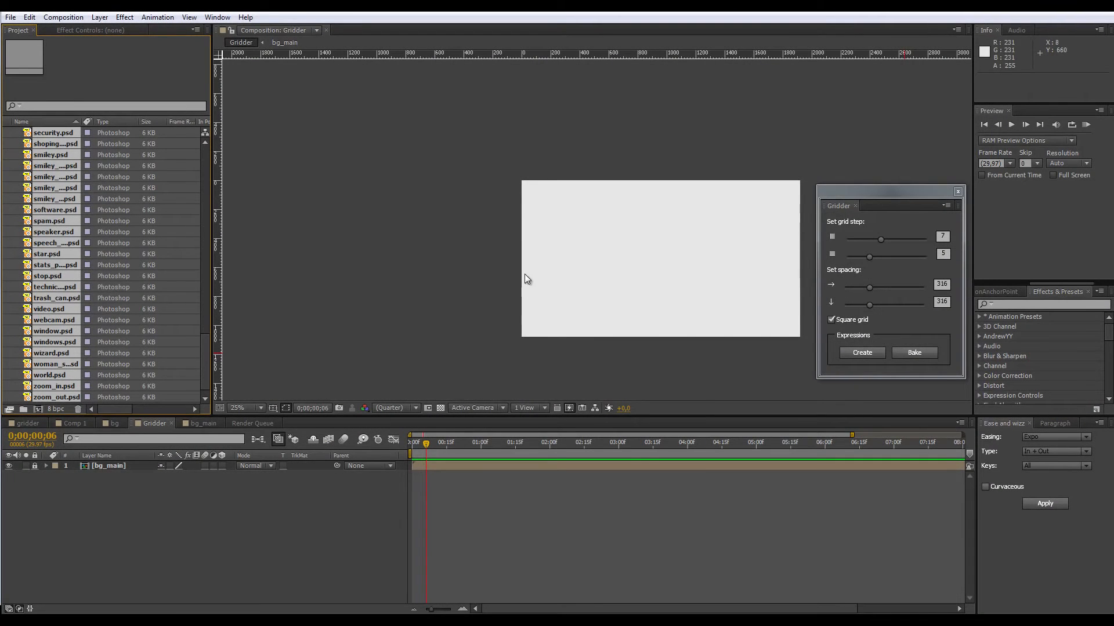
{"action": "mouse_move", "coordinate": [533, 289]}
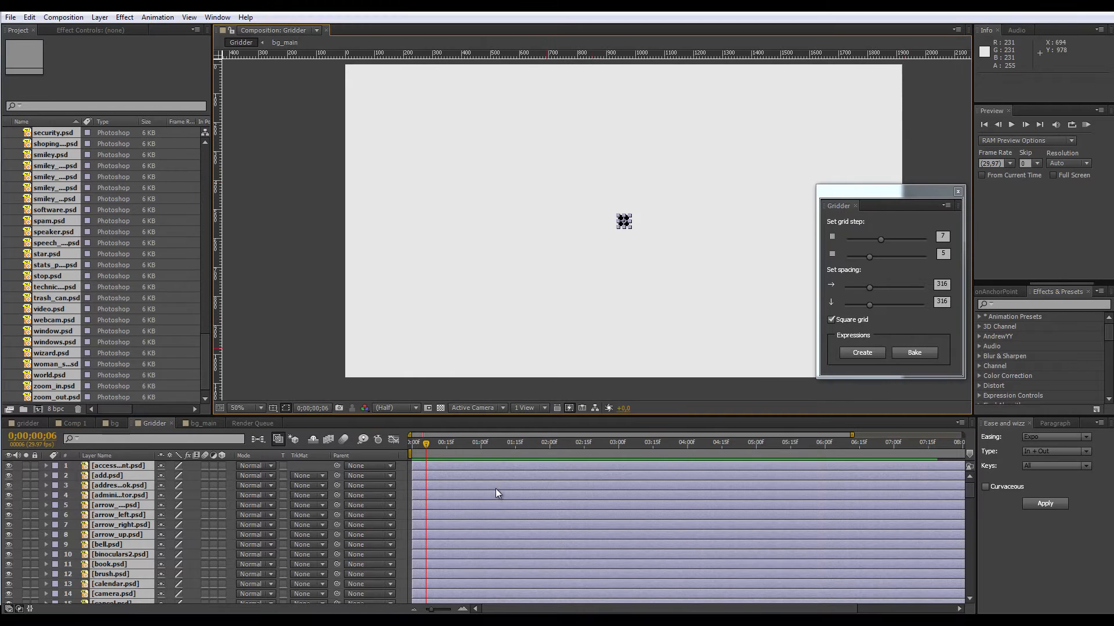
- Select the icon layers and apply a 10 by 10 Gridder grid across the composition
{"action": "left_click", "coordinate": [118, 496]}
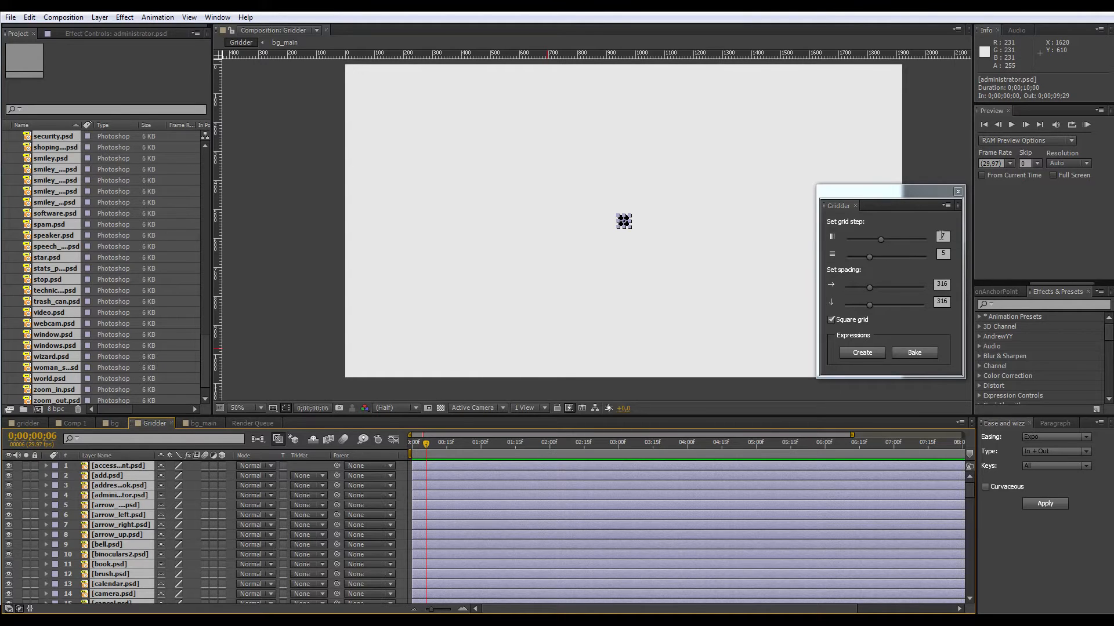
{"action": "left_click", "coordinate": [942, 235]}
{"action": "type", "text": "10"}
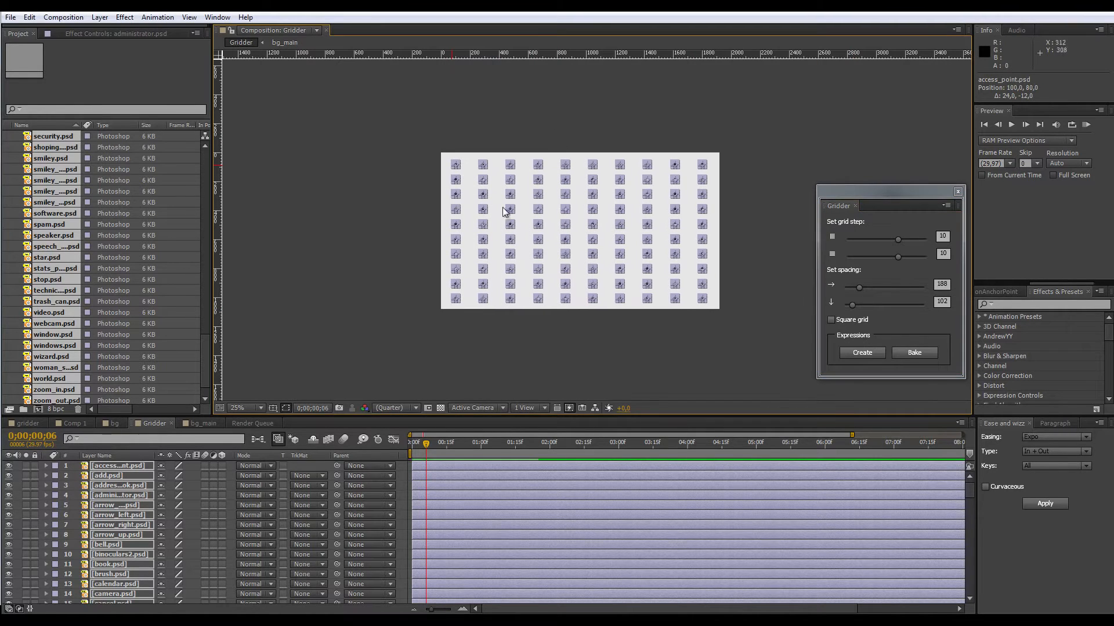
{"action": "mouse_move", "coordinate": [594, 155]}
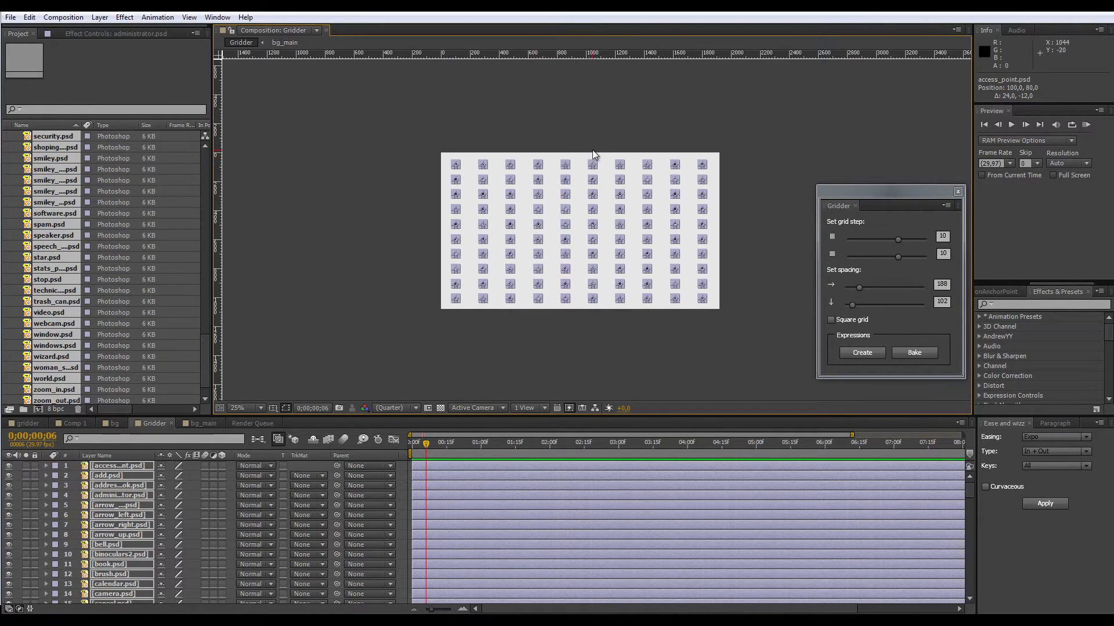
{"action": "mouse_move", "coordinate": [636, 189]}
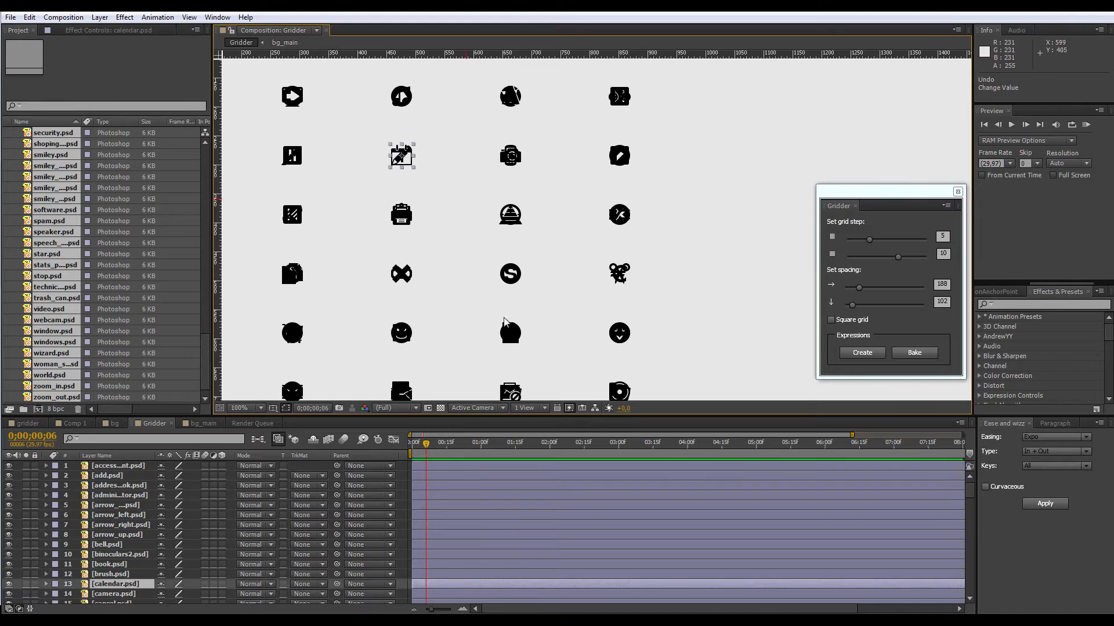
{"action": "mouse_move", "coordinate": [554, 318]}
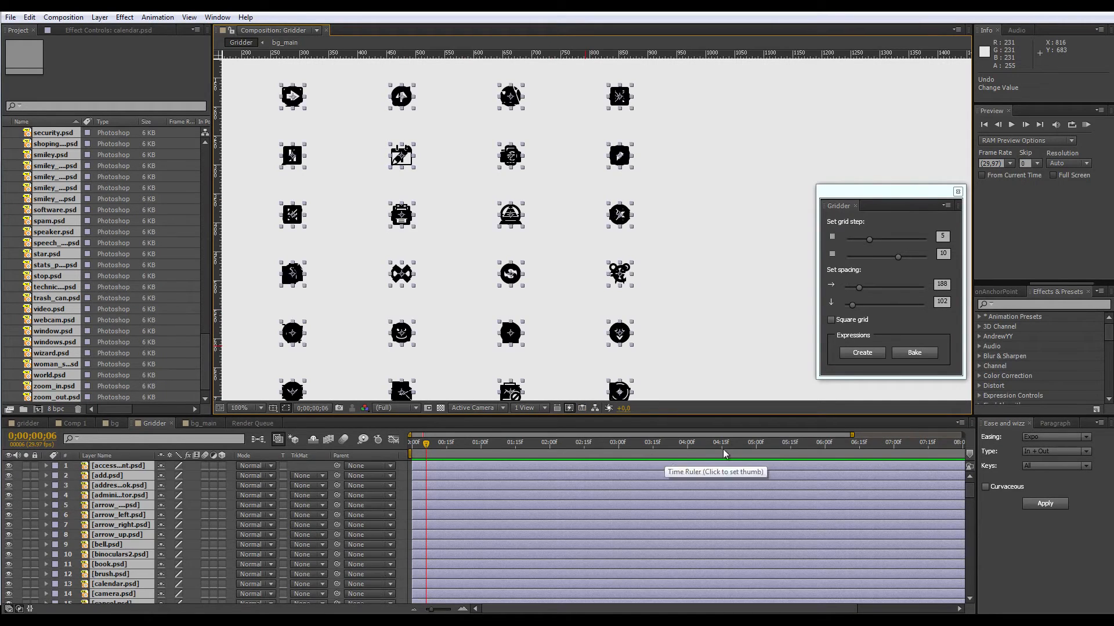
{"action": "mouse_move", "coordinate": [832, 237]}
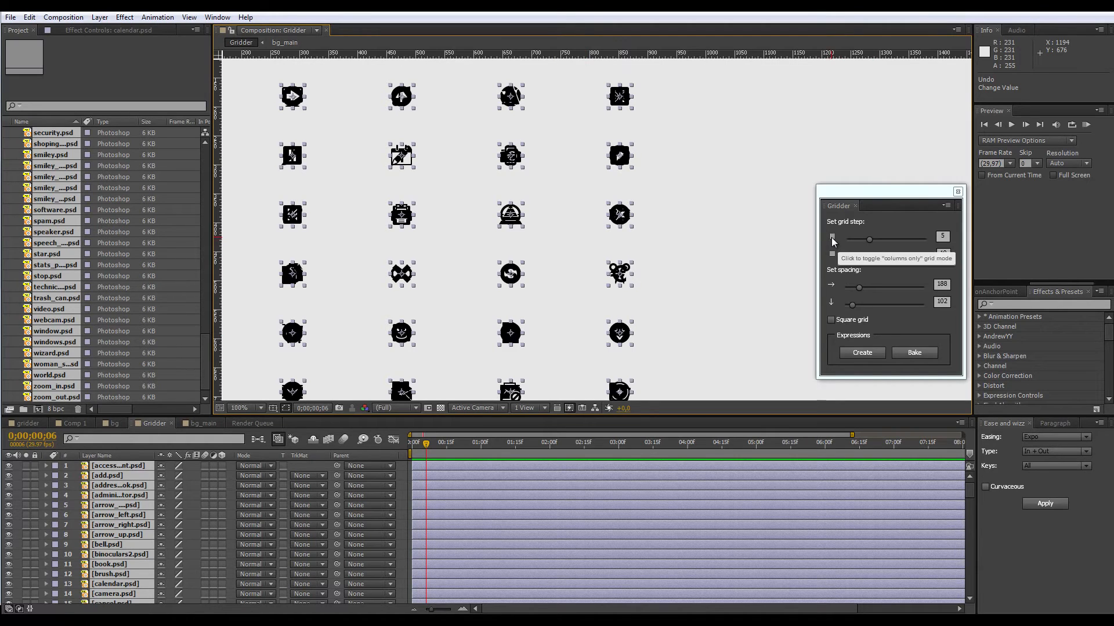
- Try Gridder's columns-only mode, then switch to rows-only with seven rows
{"action": "left_click", "coordinate": [832, 236]}
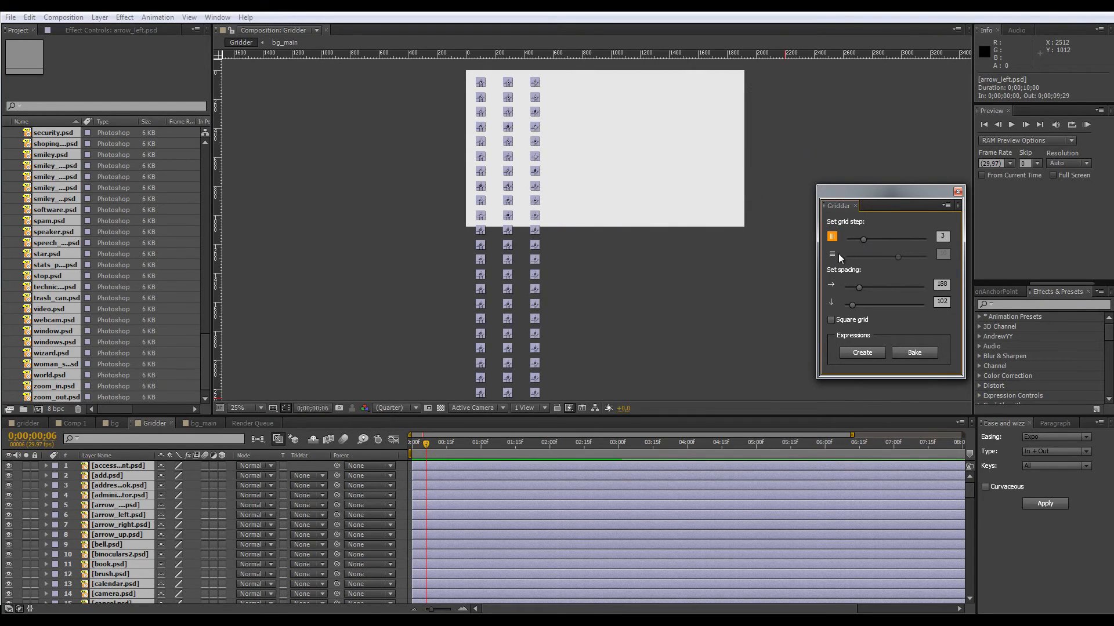
{"action": "left_click", "coordinate": [832, 254]}
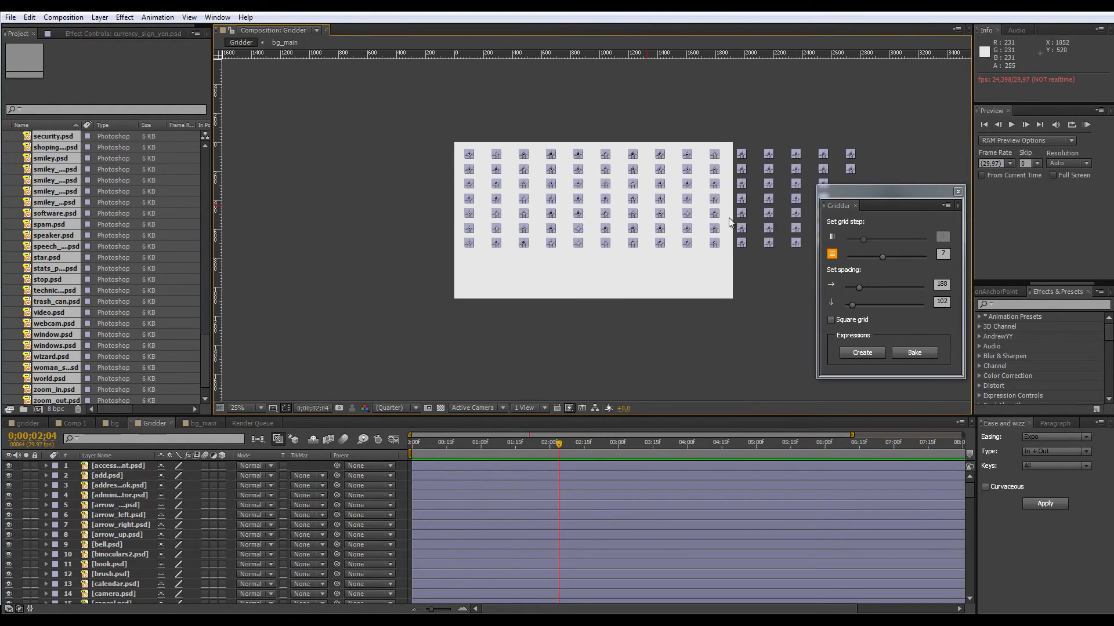
- Create Gridder expressions and select the GRIDDER_Control layer to show its Effect Controls
{"action": "left_click", "coordinate": [862, 352]}
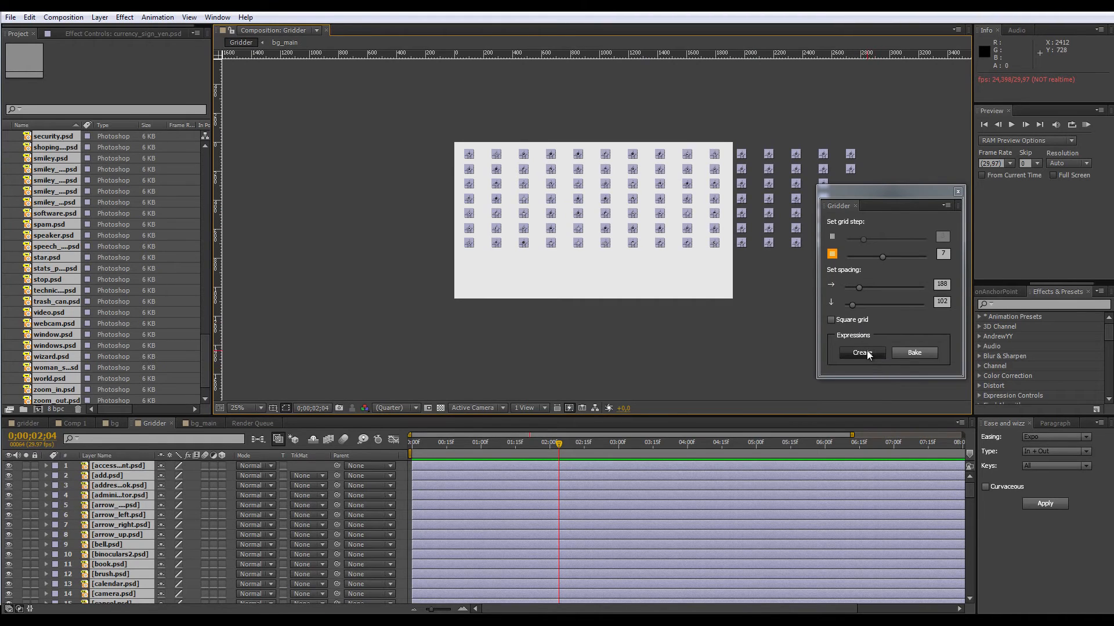
{"action": "left_click", "coordinate": [859, 353]}
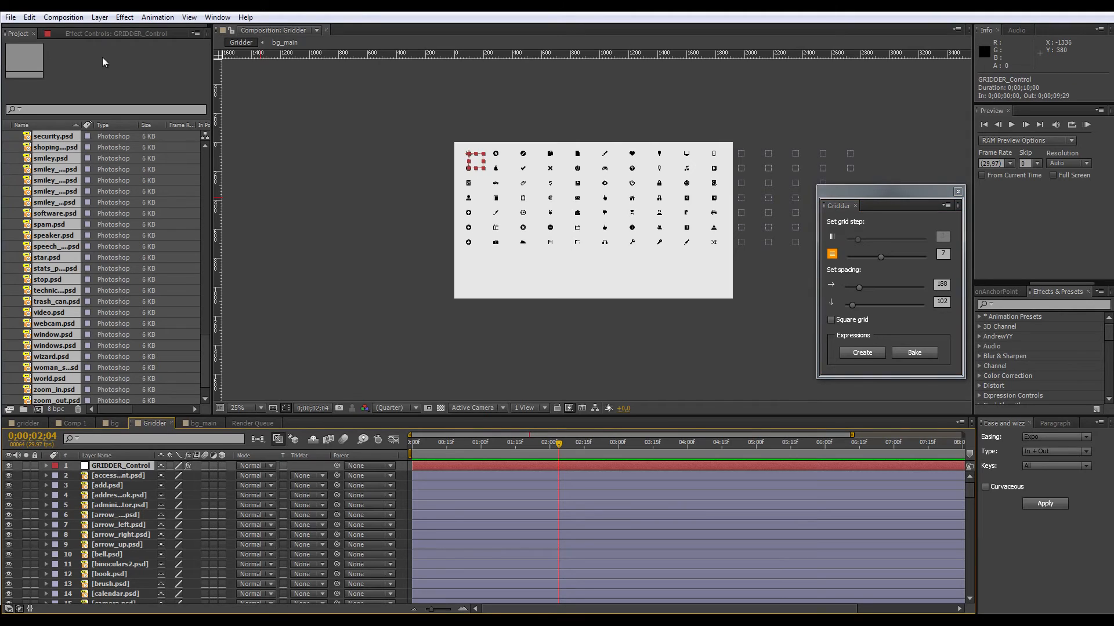
{"action": "left_click", "coordinate": [114, 32]}
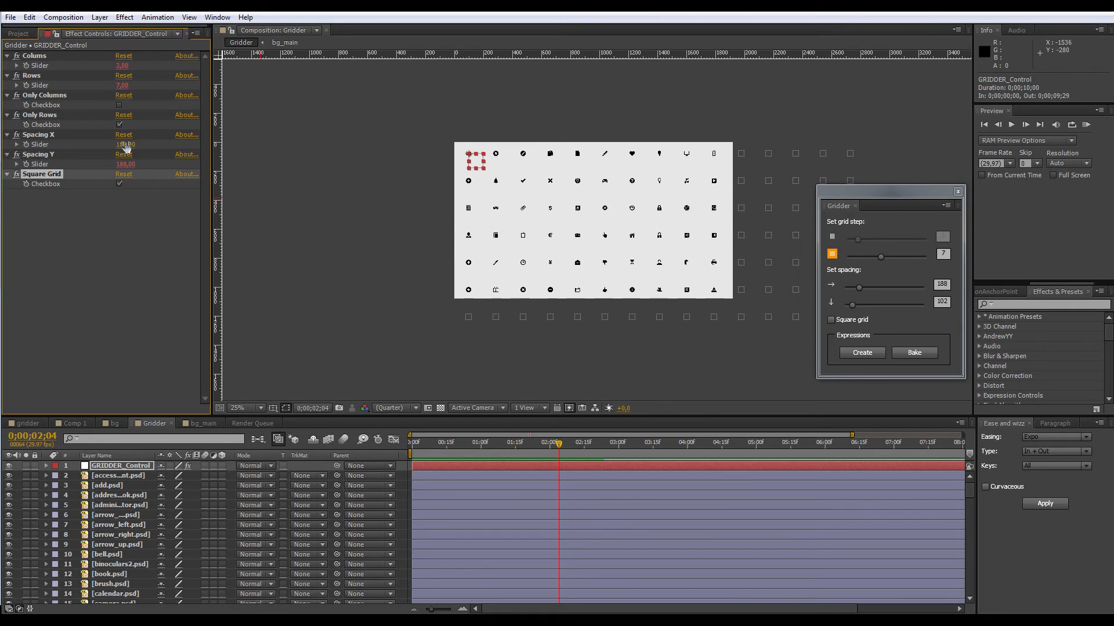
- Scrub the GRIDDER_Control Spacing X and Y sliders down to 125
{"action": "left_click_drag", "start_coordinate": [121, 144], "coordinate": [92, 144]}
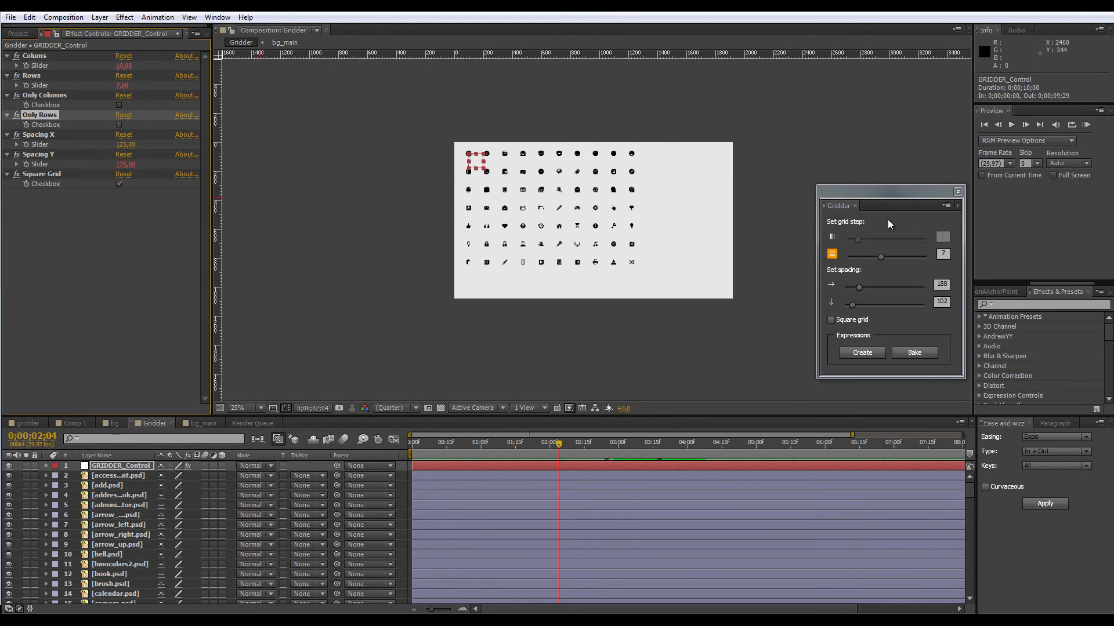
{"action": "mouse_move", "coordinate": [58, 62]}
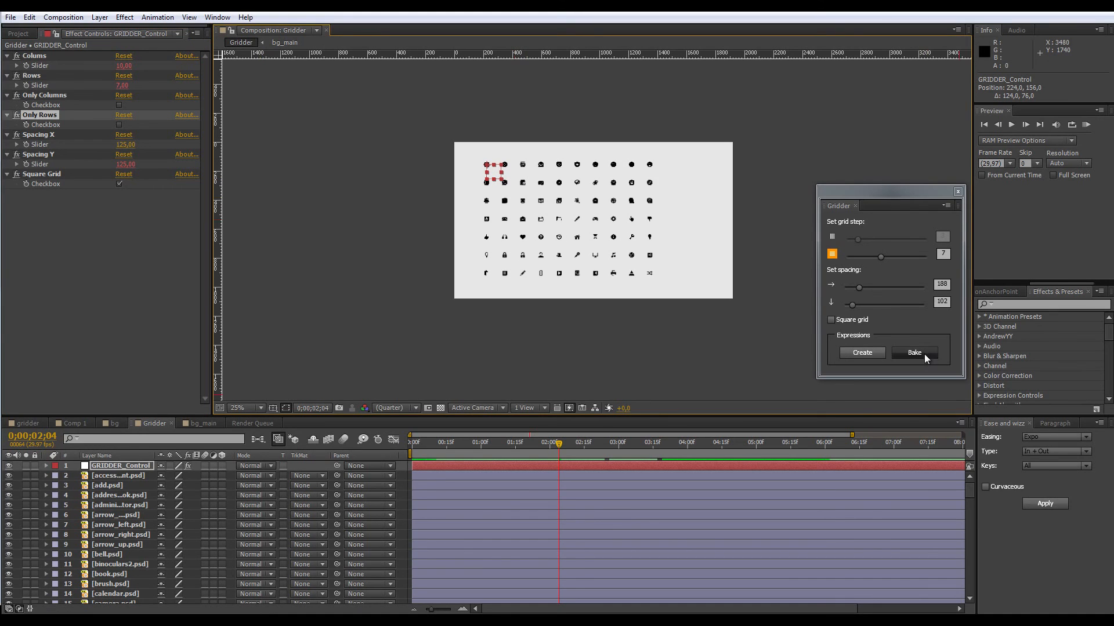
- Bake the grid to static positions and reveal a layer's Position to confirm no expression
{"action": "left_click", "coordinate": [913, 353]}
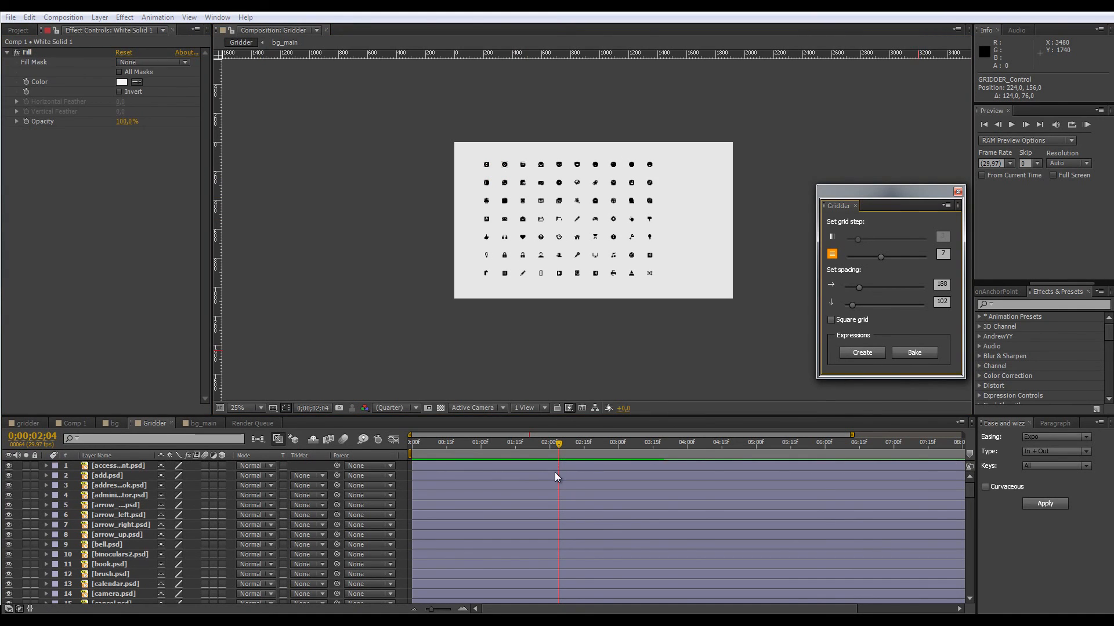
{"action": "left_click", "coordinate": [46, 475]}
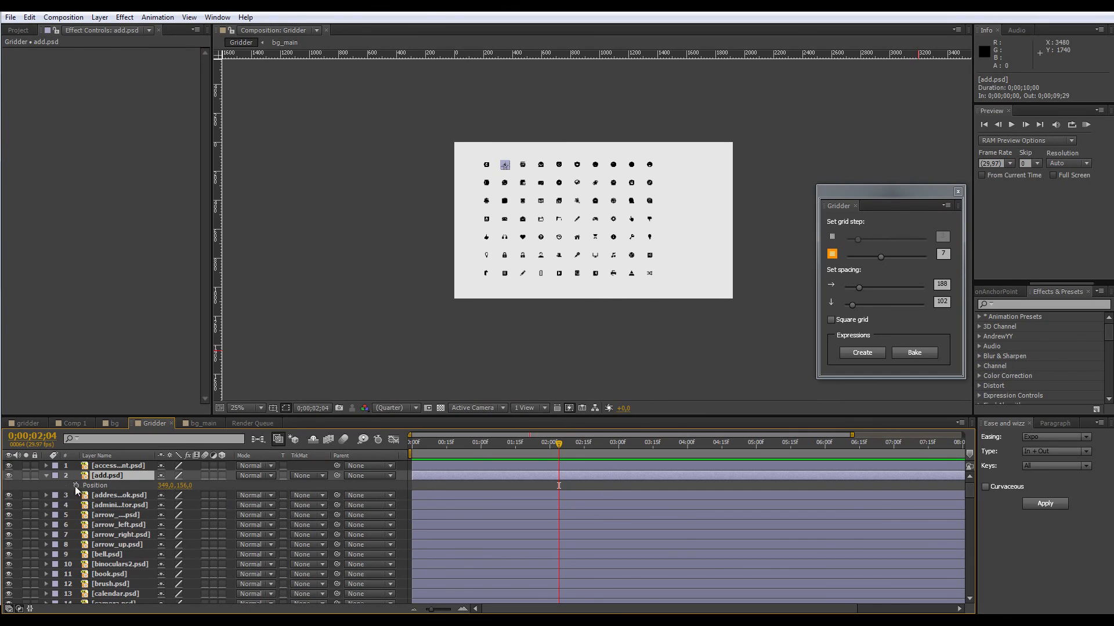
{"action": "mouse_move", "coordinate": [77, 485]}
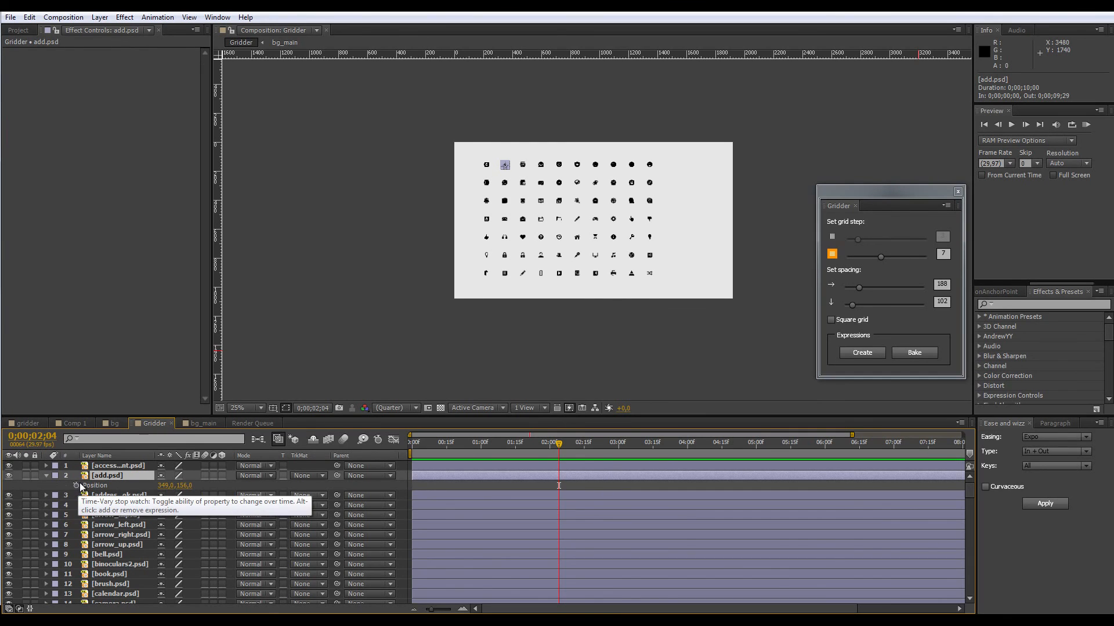
{"action": "mouse_move", "coordinate": [507, 485]}
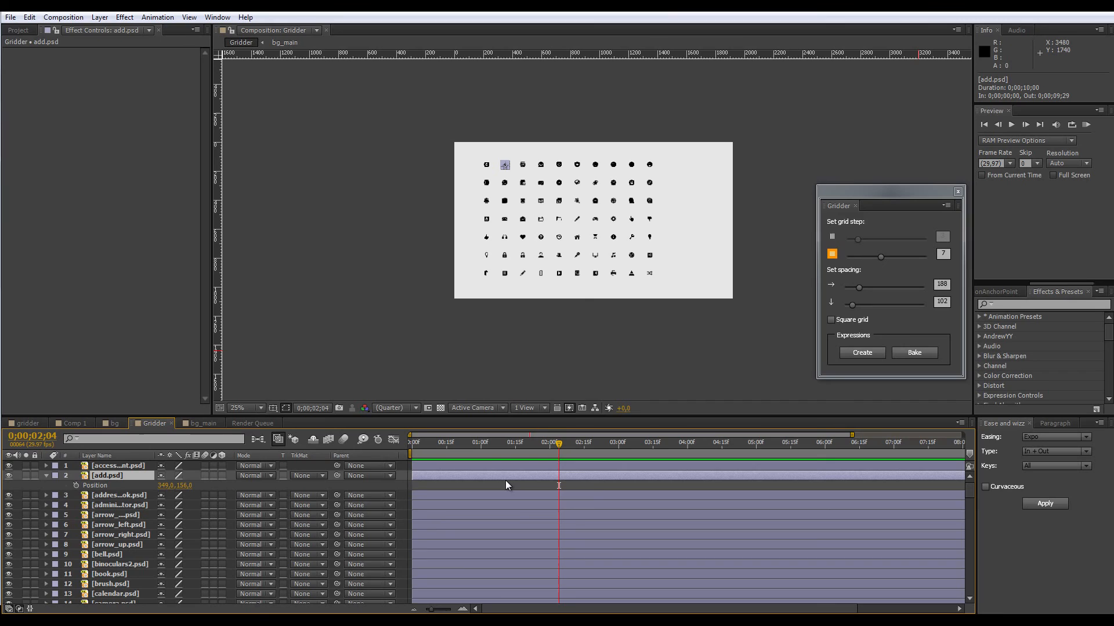